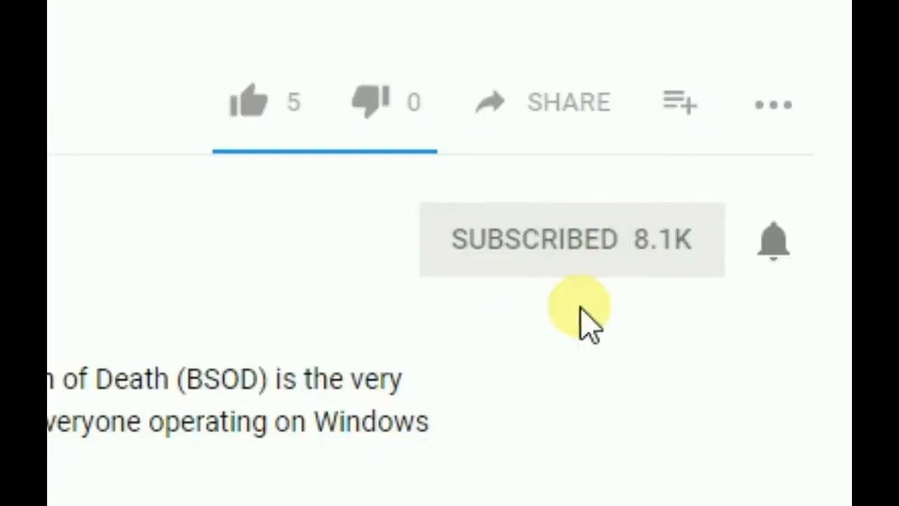
# Step: Open a new blank browser tab beside the YouTube video tab
pyautogui.click(773, 241)
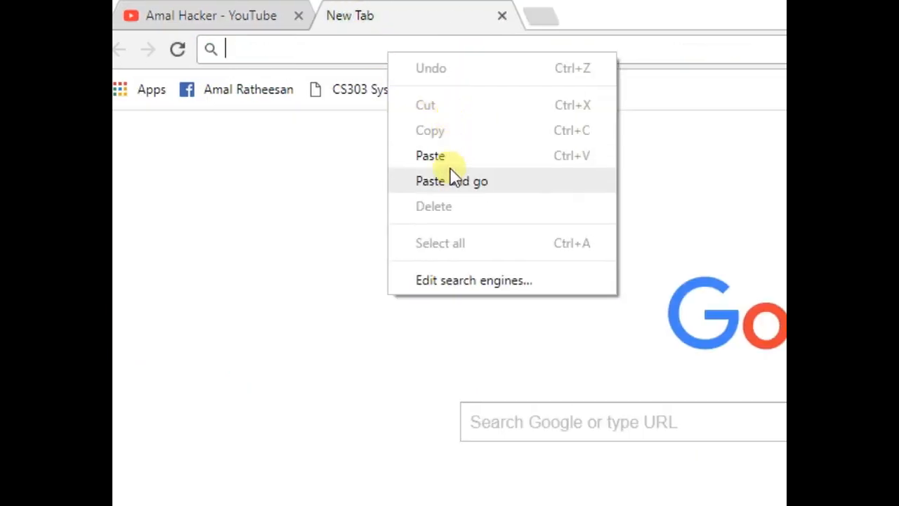
# Step: Paste and load the httrack.com download page, then scroll to the httrack-3.49.2.exe installer
pyautogui.click(452, 181)
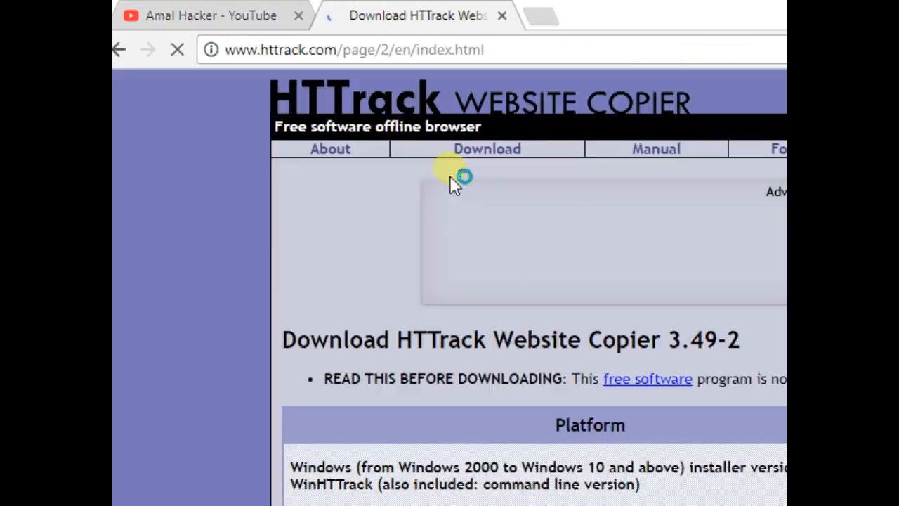
pyautogui.scroll(-3)
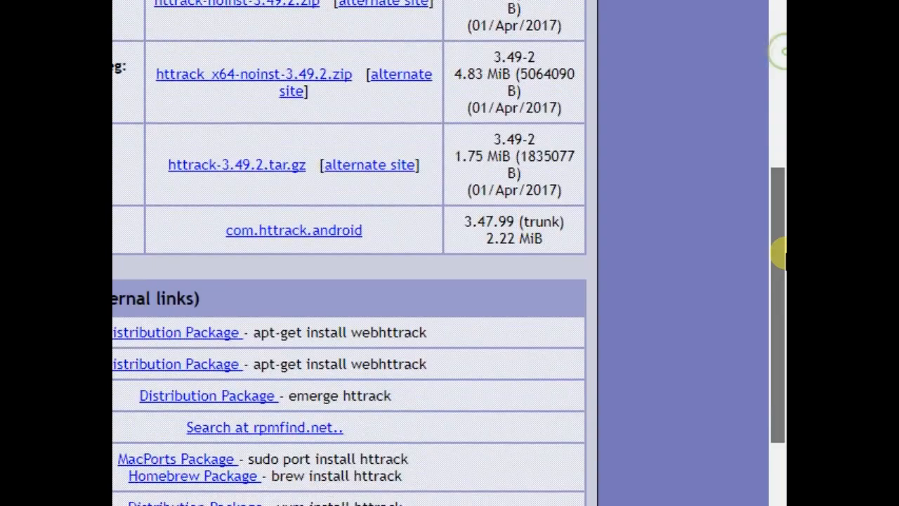
pyautogui.scroll(3)
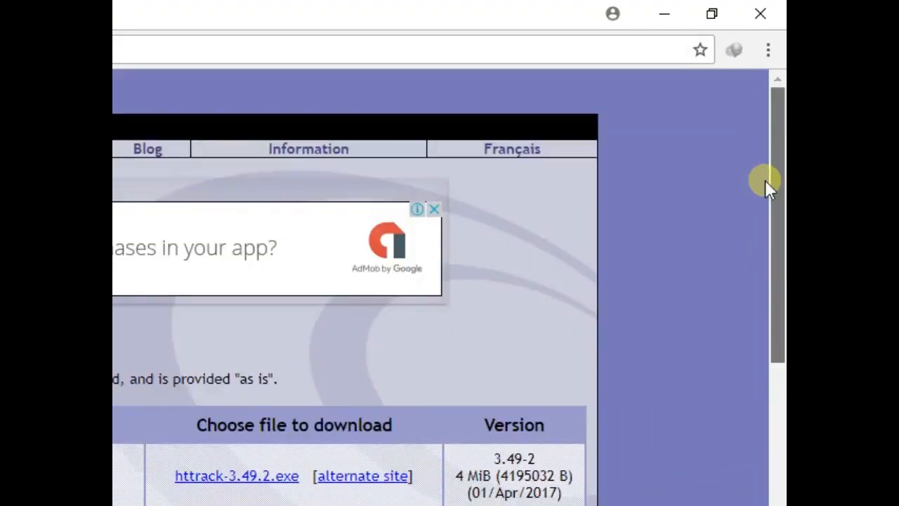
pyautogui.scroll(-3)
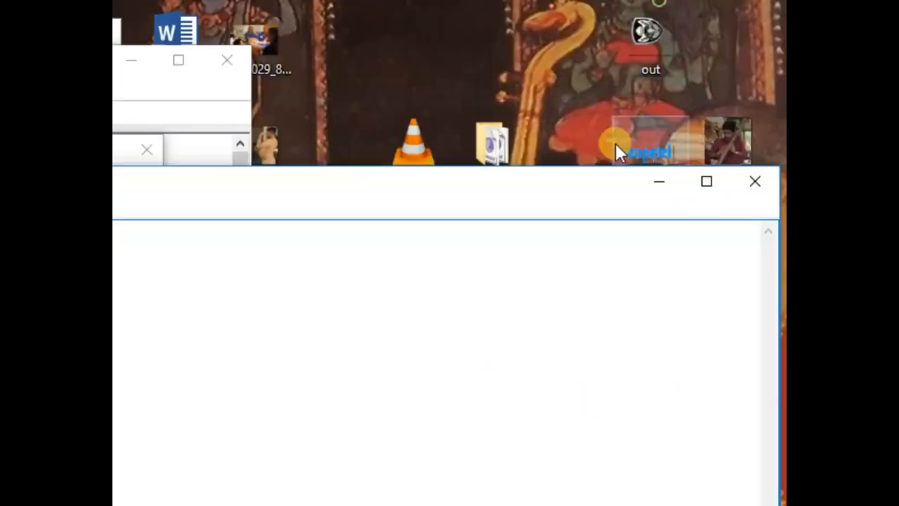
pyautogui.click(755, 181)
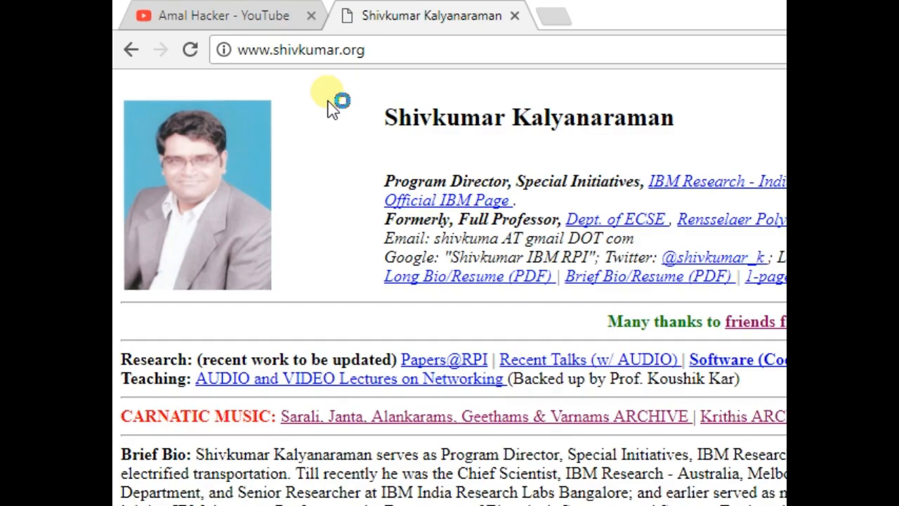
pyautogui.scroll(-3)
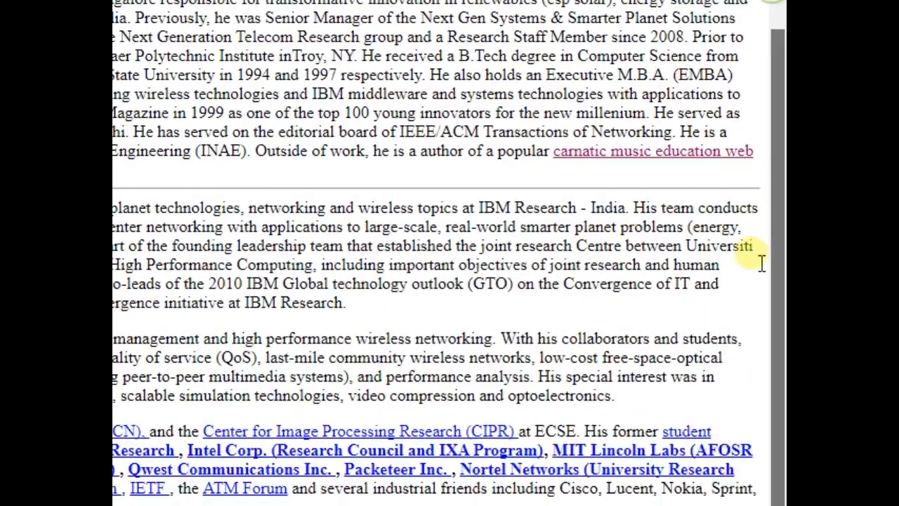
pyautogui.scroll(3)
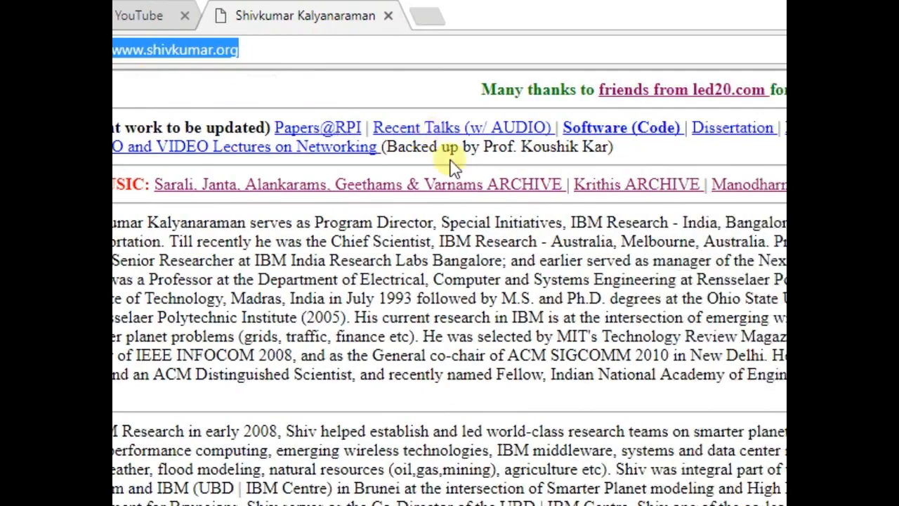
pyautogui.click(185, 15)
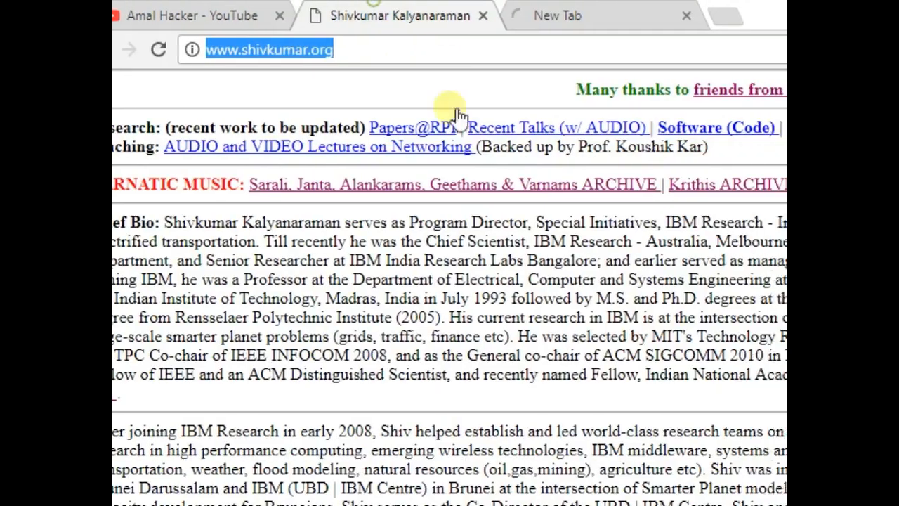
pyautogui.scroll(3)
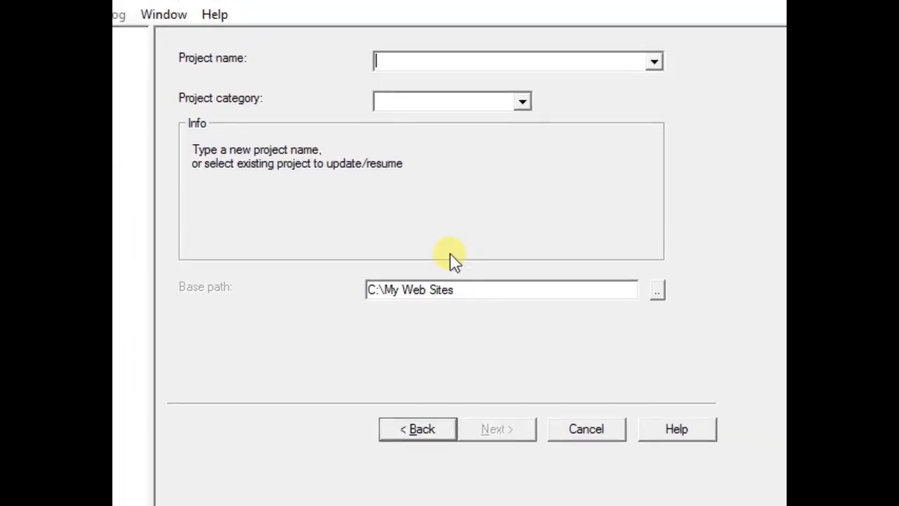
# Step: Name the new HTTrack project 'aditya' and advance to the mirroring settings
pyautogui.write('ad')
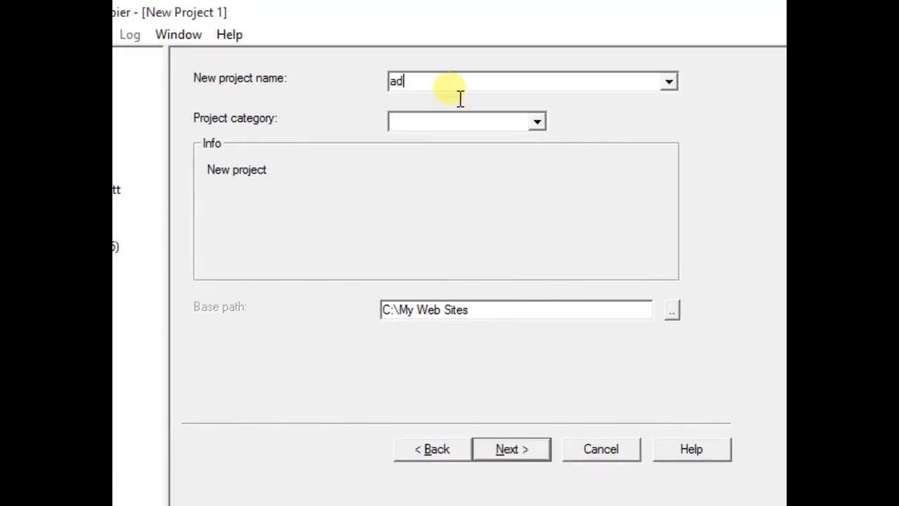
pyautogui.write('itya')
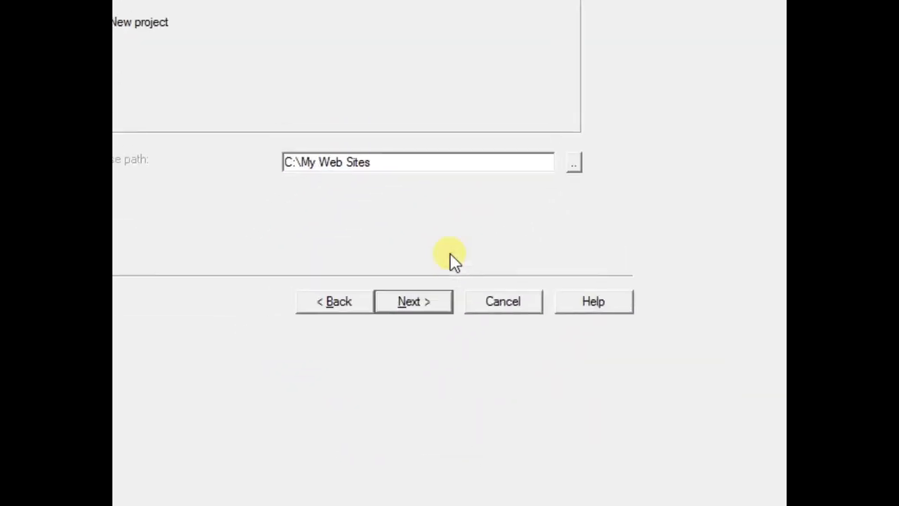
pyautogui.click(413, 301)
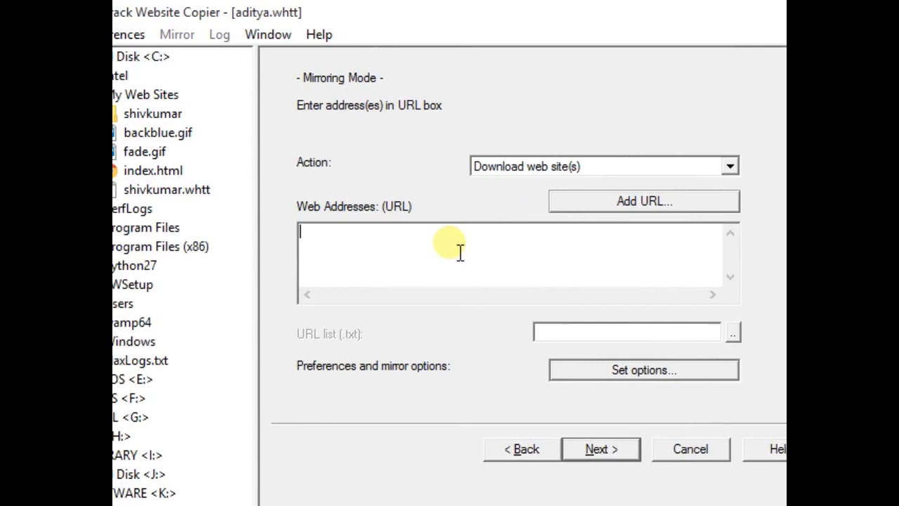
pyautogui.write('https://adityav.in/')
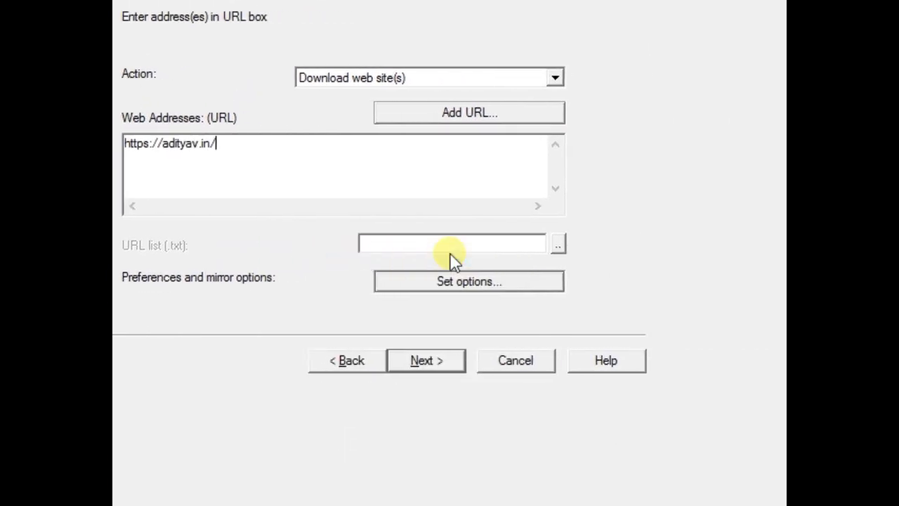
pyautogui.click(468, 112)
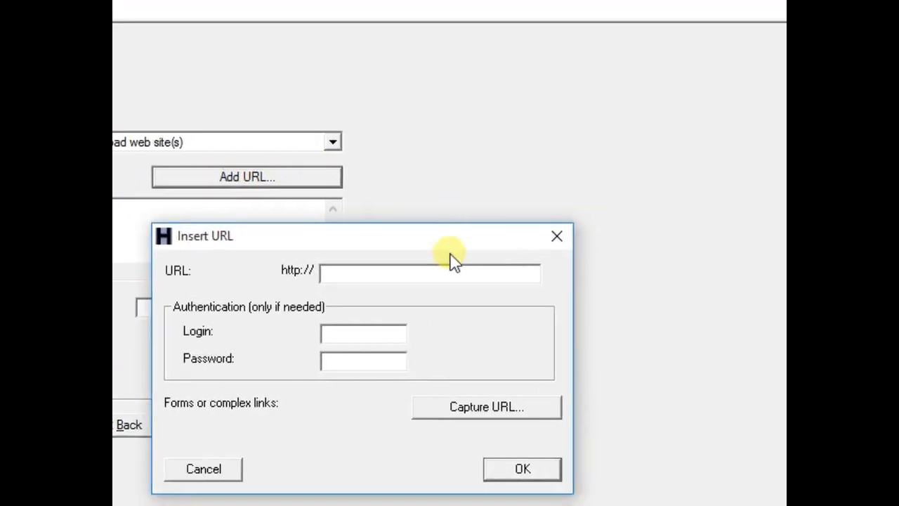
pyautogui.click(557, 235)
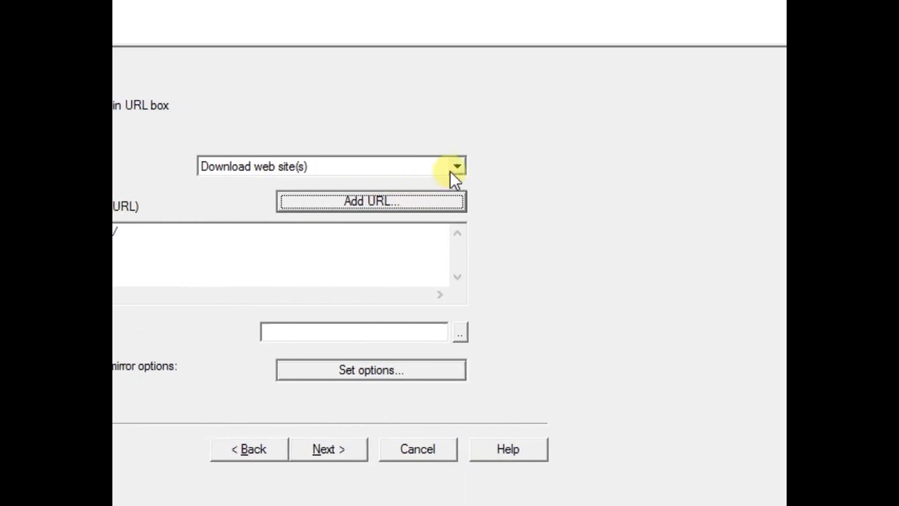
pyautogui.click(327, 449)
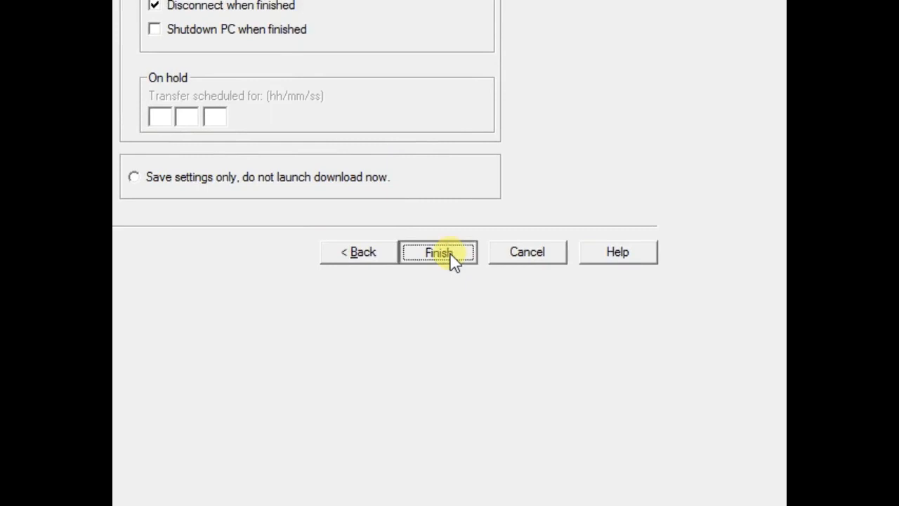
pyautogui.click(438, 251)
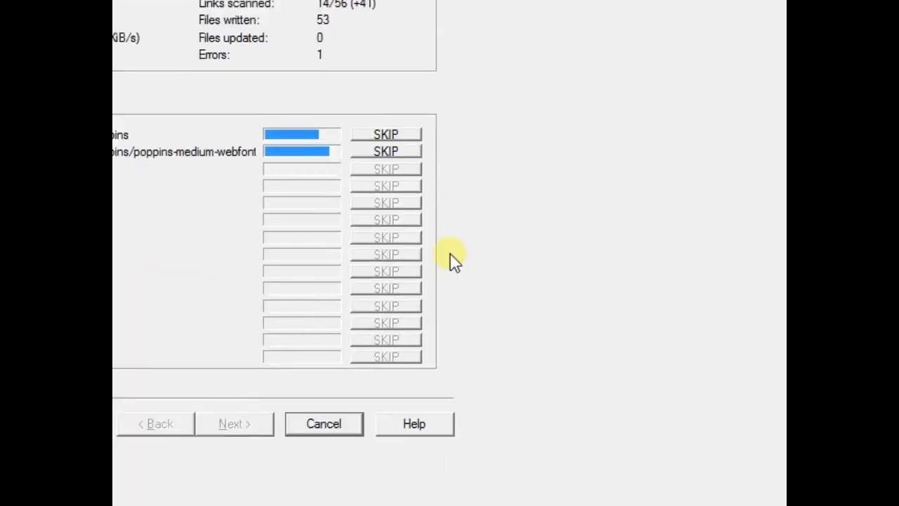
# Step: Browse the live site's More About Me section, then finish the completed HTTrack mirror
pyautogui.click(451, 485)
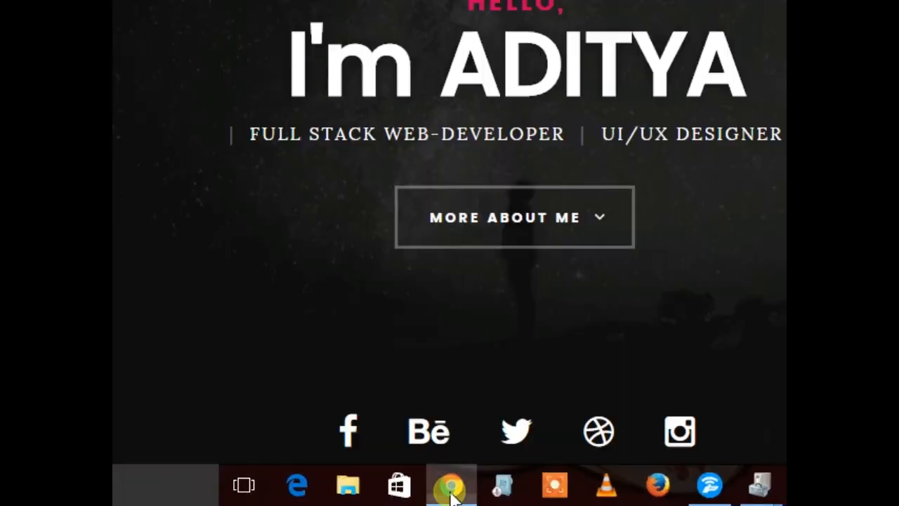
pyautogui.click(514, 217)
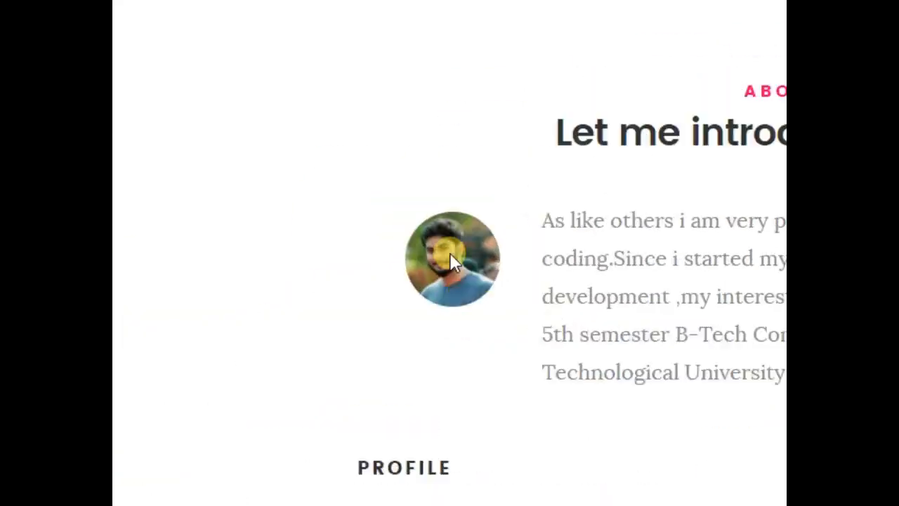
pyautogui.scroll(-3)
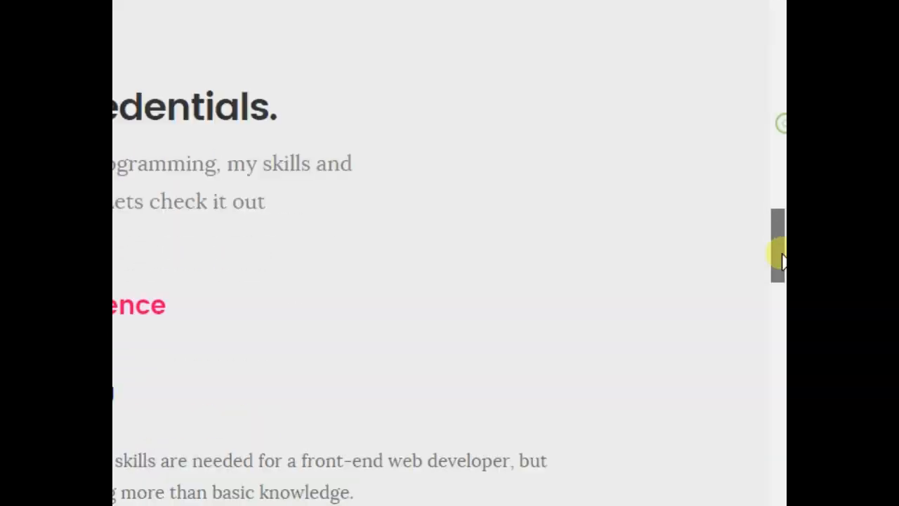
pyautogui.scroll(-3)
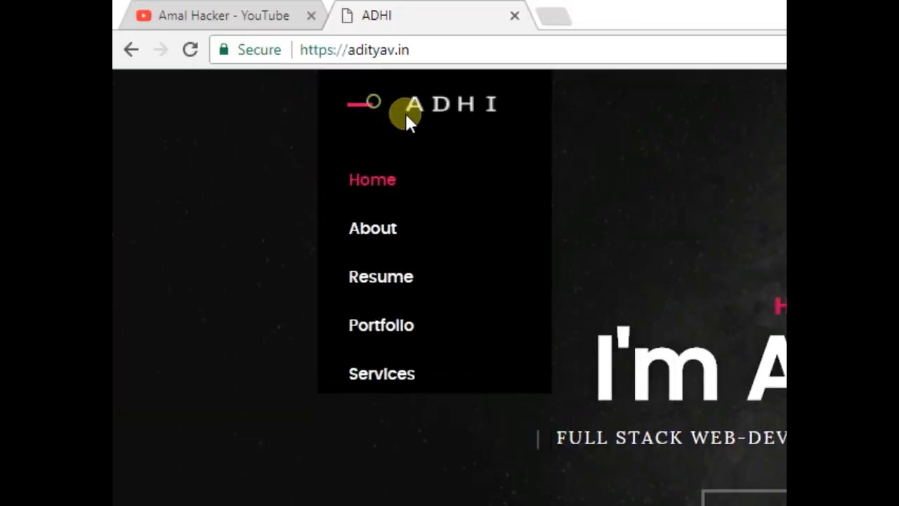
pyautogui.scroll(-3)
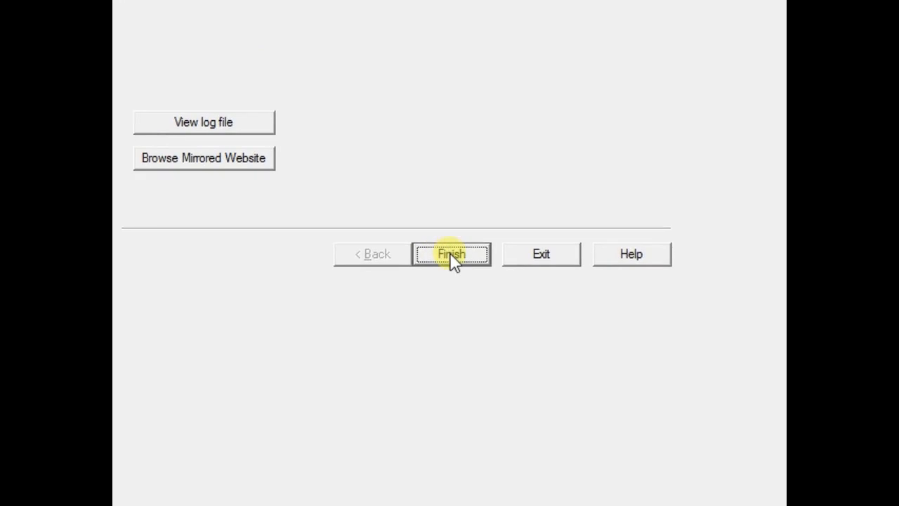
pyautogui.click(451, 254)
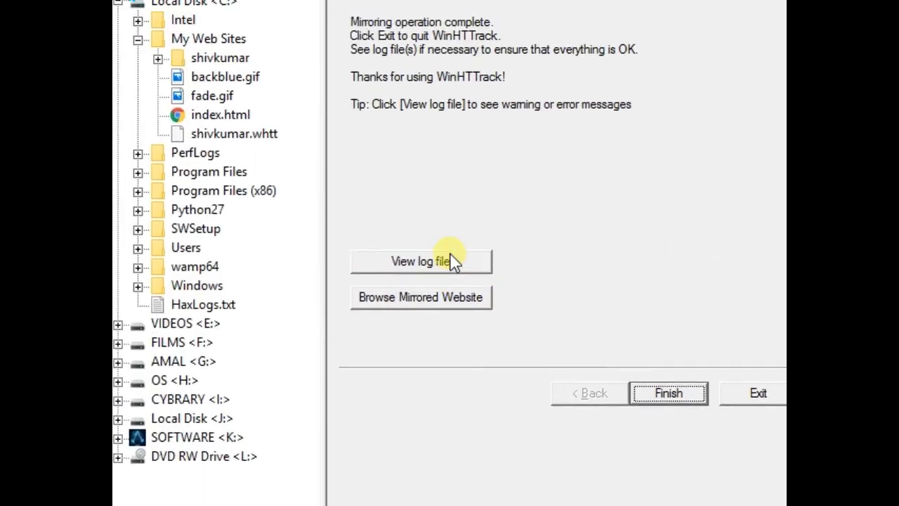
pyautogui.scroll(-3)
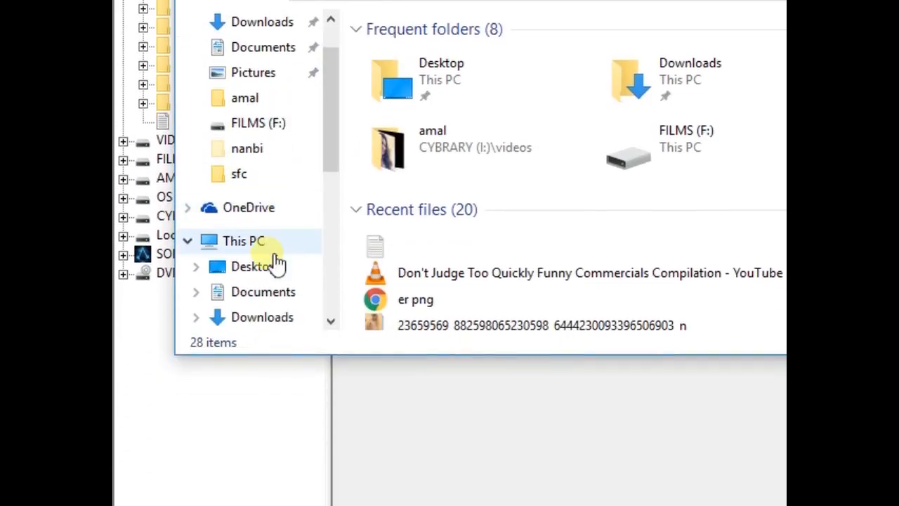
# Step: Navigate This PC > Local Disk (C:) > My Web Sites > aditya in File Explorer
pyautogui.click(242, 240)
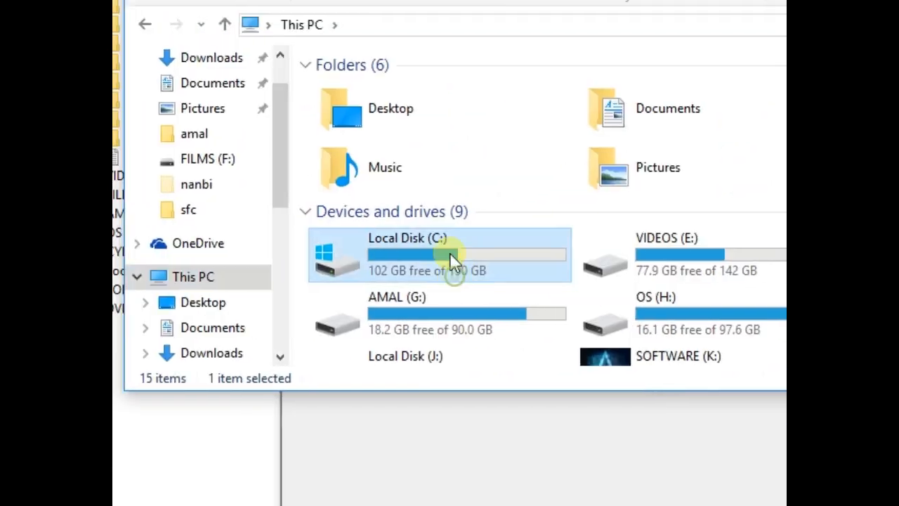
pyautogui.doubleClick(439, 254)
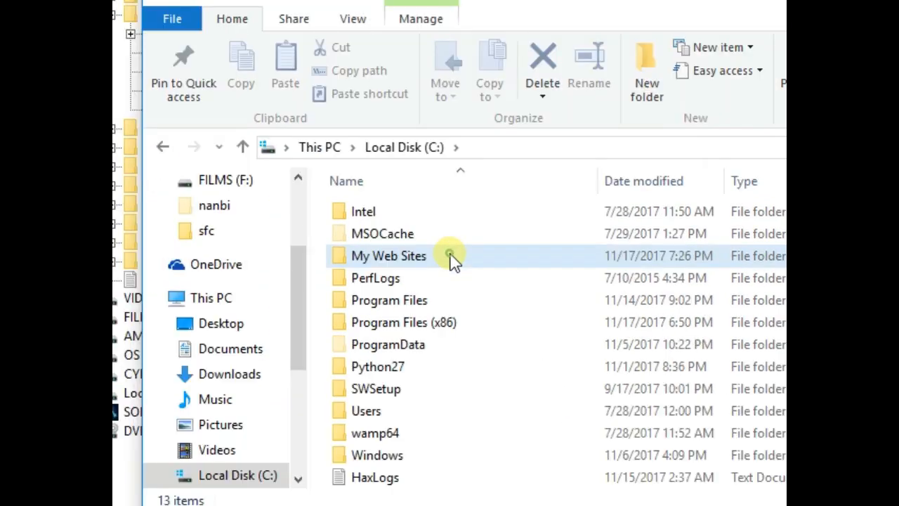
pyautogui.doubleClick(387, 256)
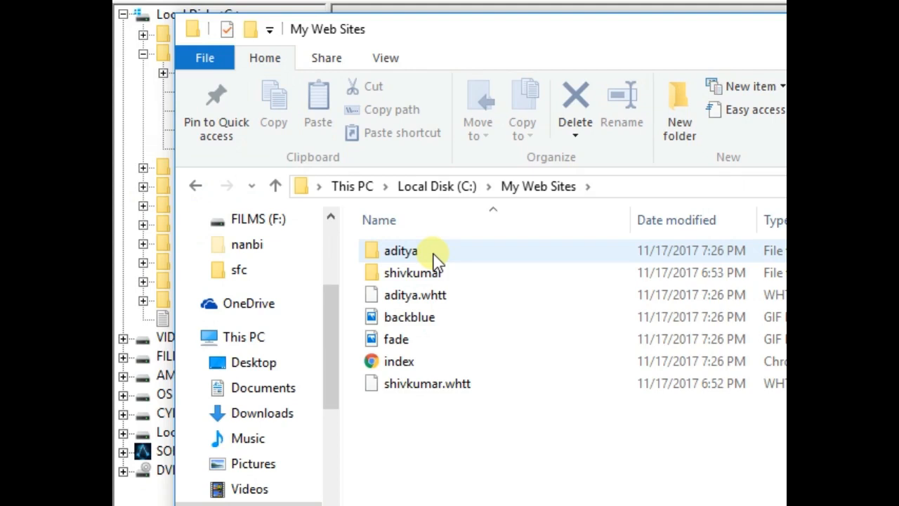
pyautogui.doubleClick(401, 250)
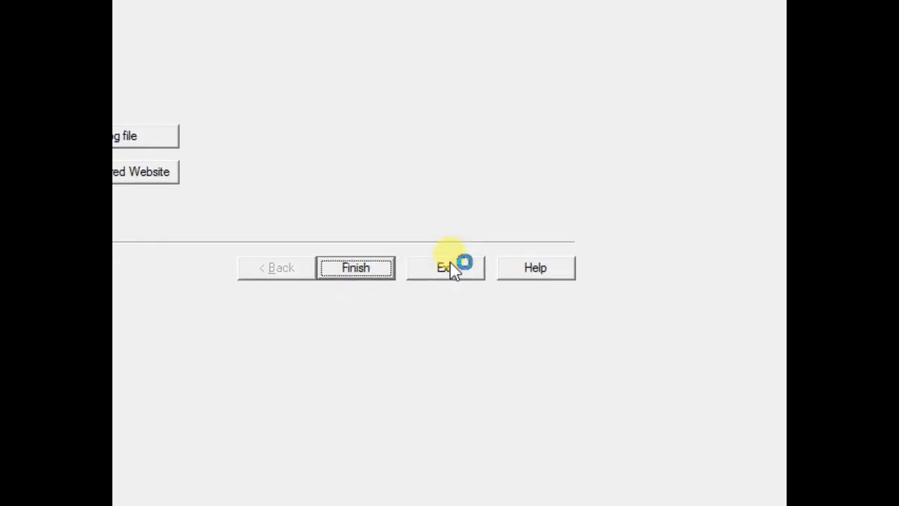
# Step: Exit HTTrack and bring up the mirrored aditya site from the taskbar
pyautogui.click(445, 267)
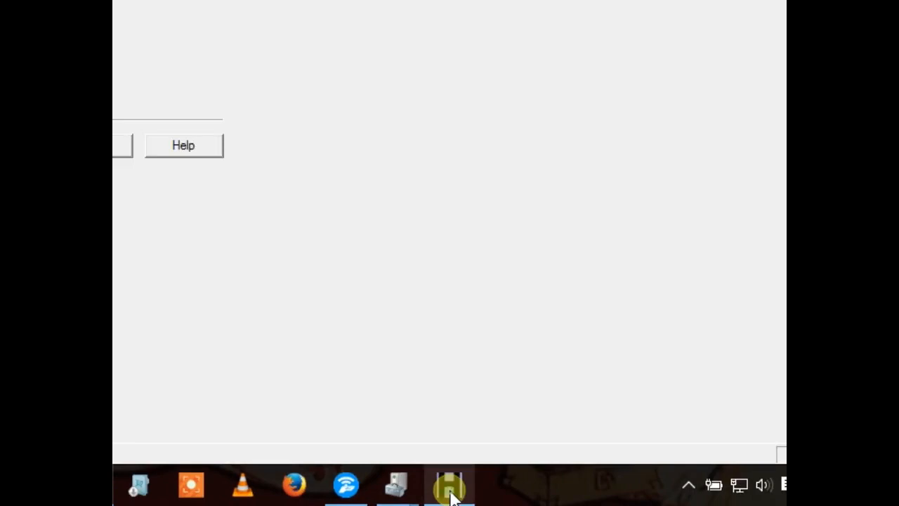
pyautogui.click(450, 485)
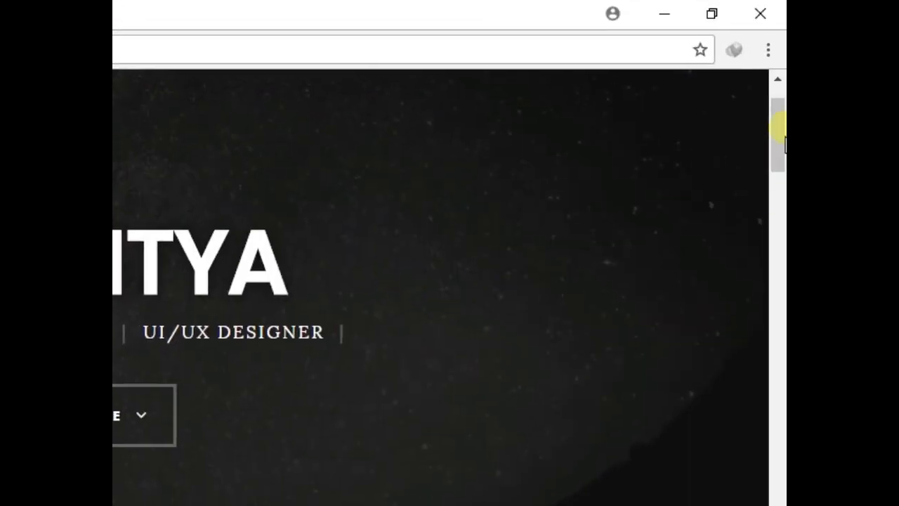
# Step: Scroll the mirrored aditya site to Web Development services, closing an error dialog along the way
pyautogui.scroll(-3)
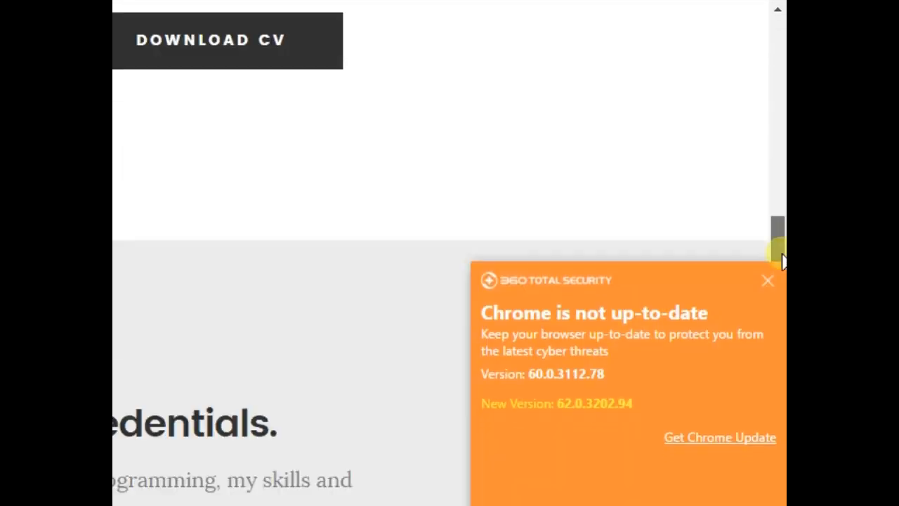
pyautogui.scroll(-3)
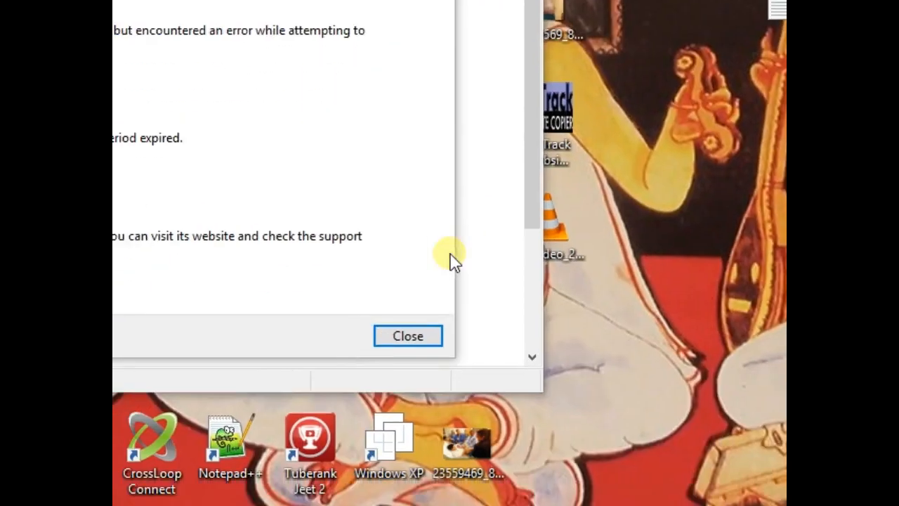
pyautogui.click(408, 336)
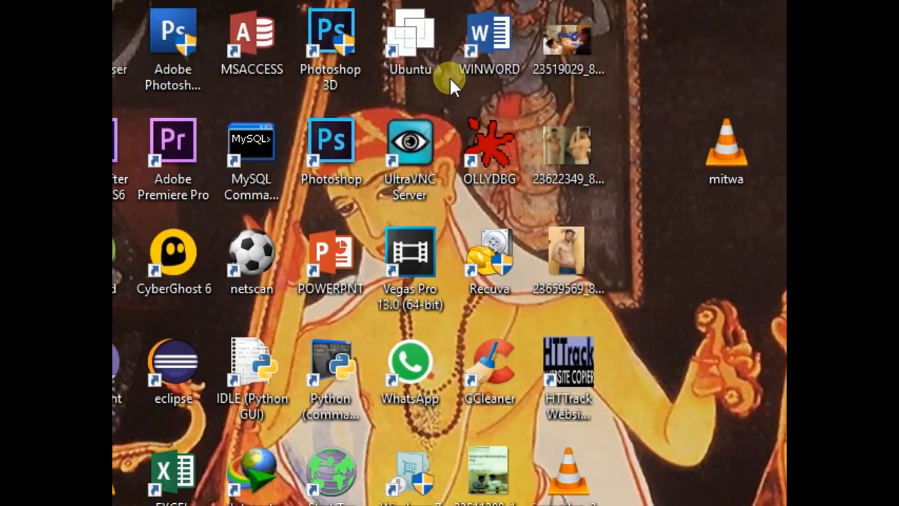
pyautogui.click(437, 485)
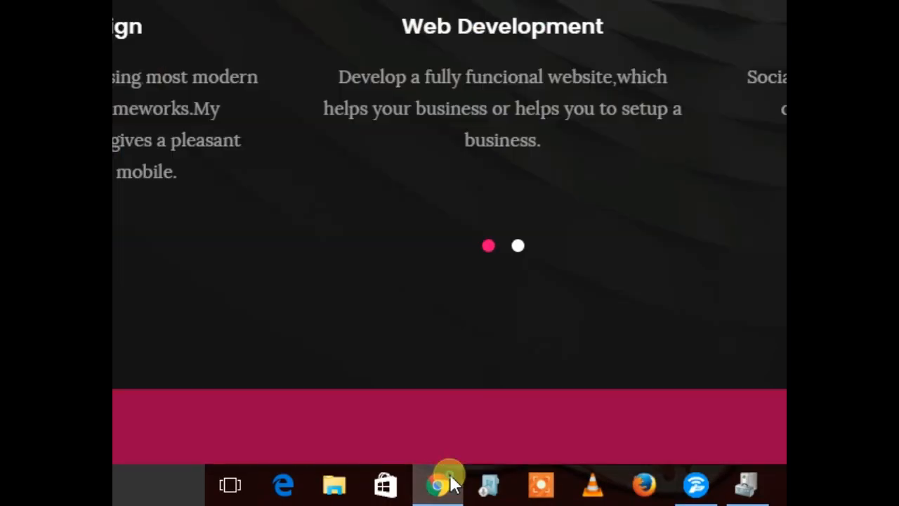